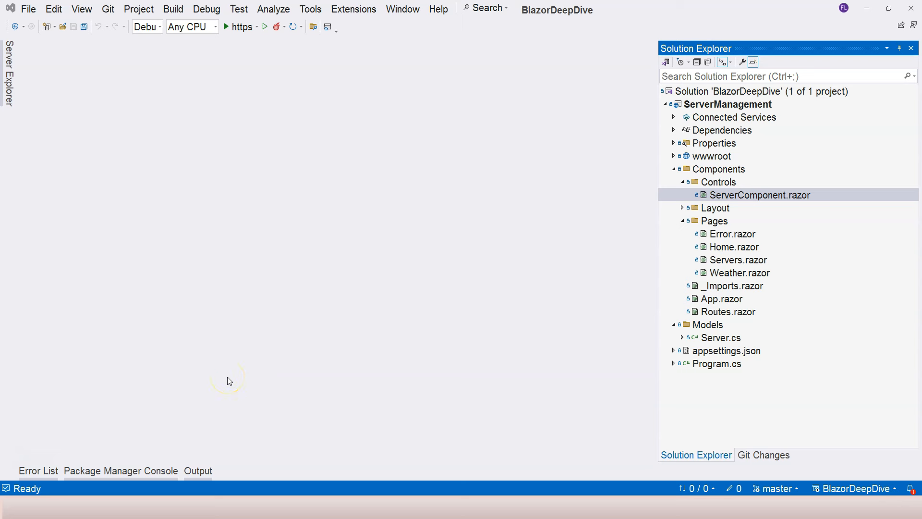
mouse_move(260, 378)
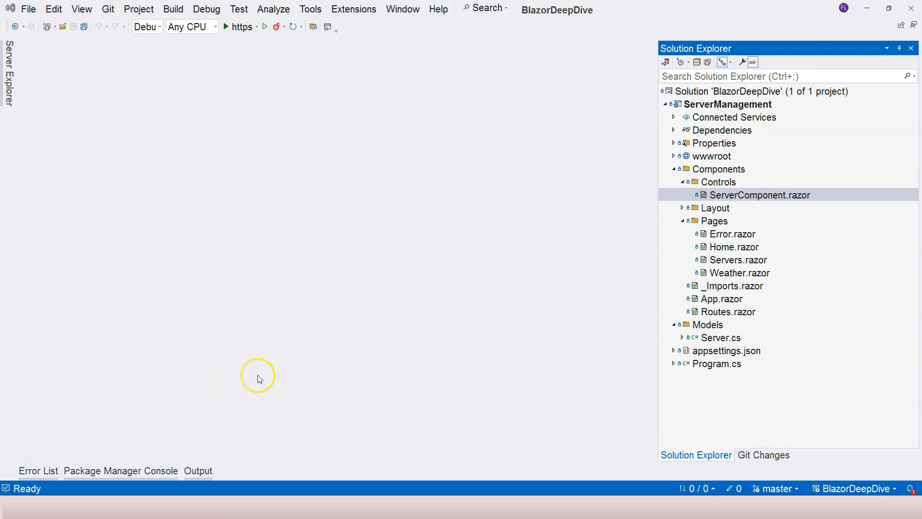
mouse_move(259, 379)
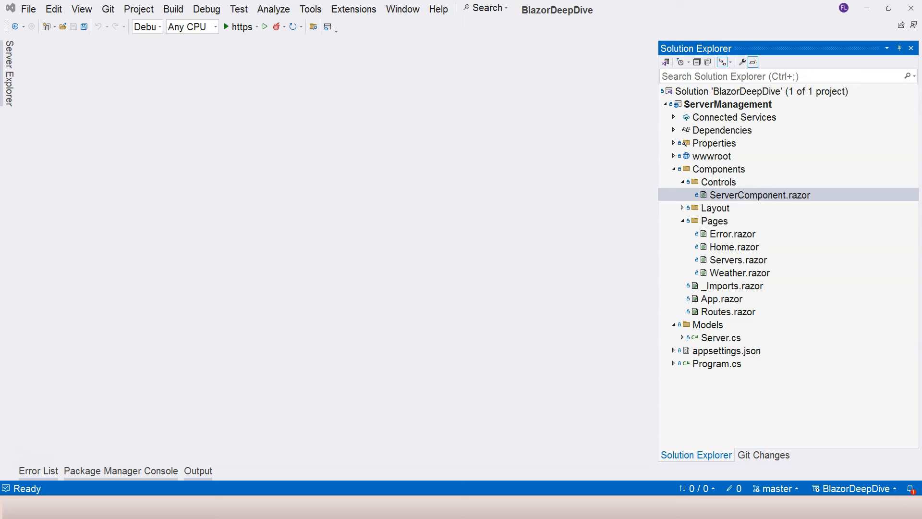
mouse_move(257, 377)
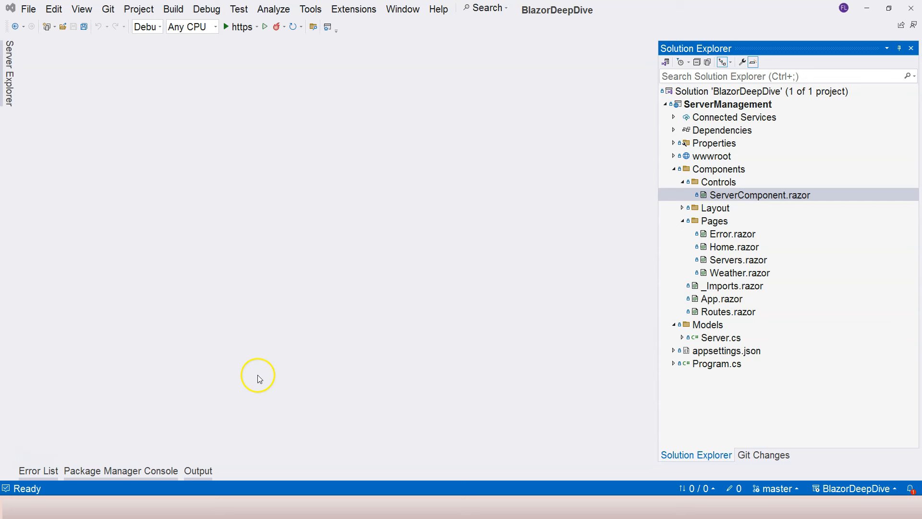
mouse_move(718, 330)
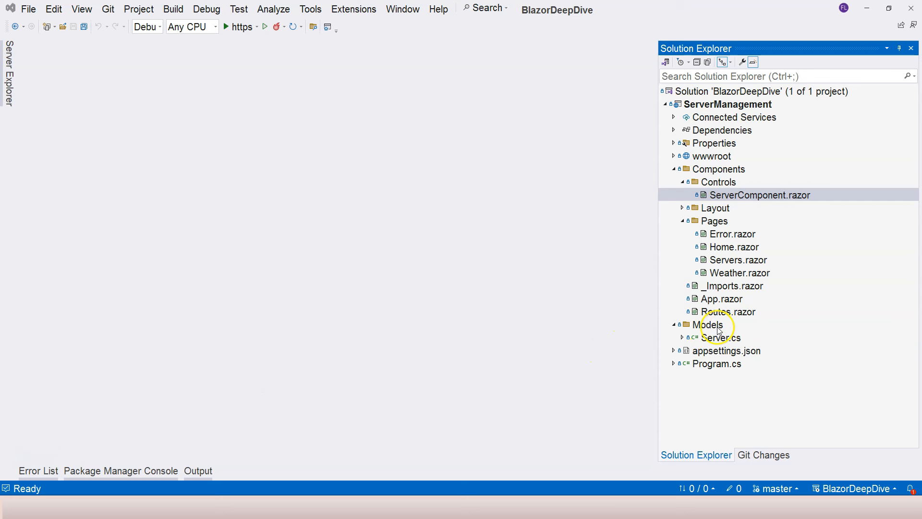
Step: Add a new class file named ServersRepository.cs to the Models folder
right_click(709, 325)
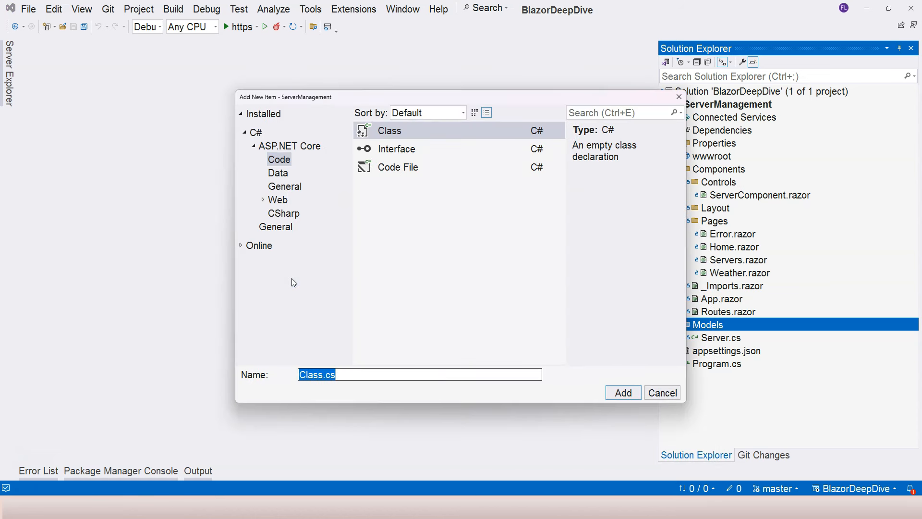
type("ServersRepos")
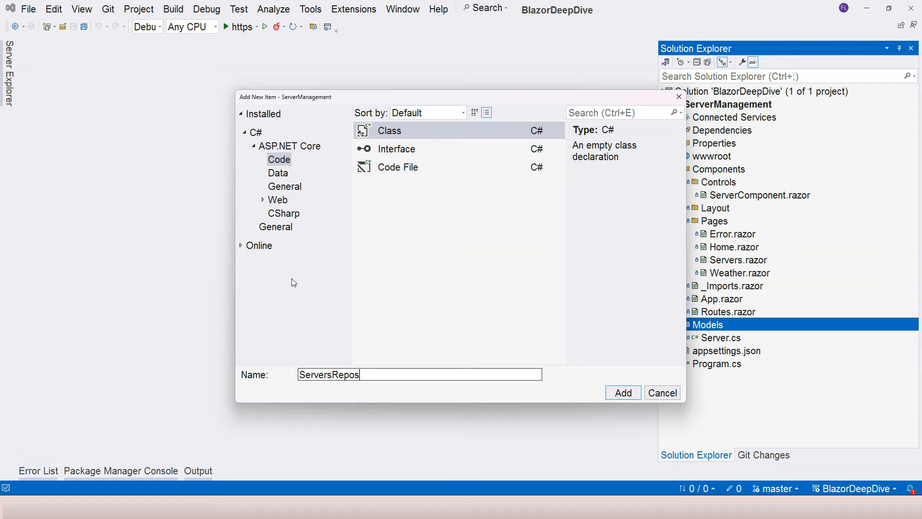
left_click(623, 392)
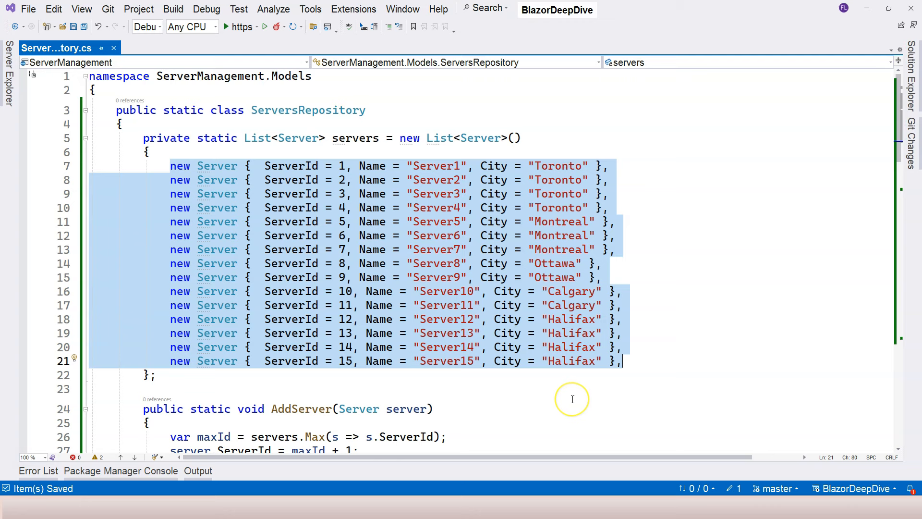
Step: Scroll through the ServersRepository code reviewing the seeded servers and CRUD methods
scroll("down", 3)
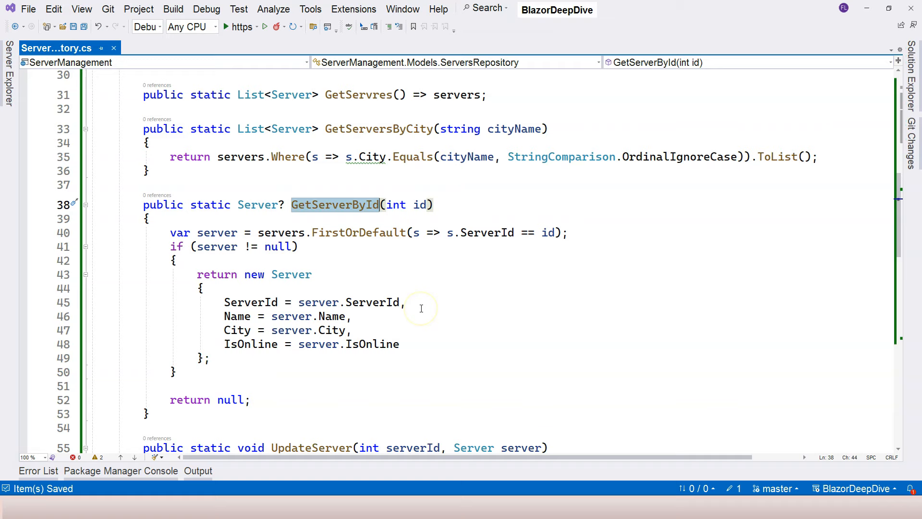
scroll("down", 3)
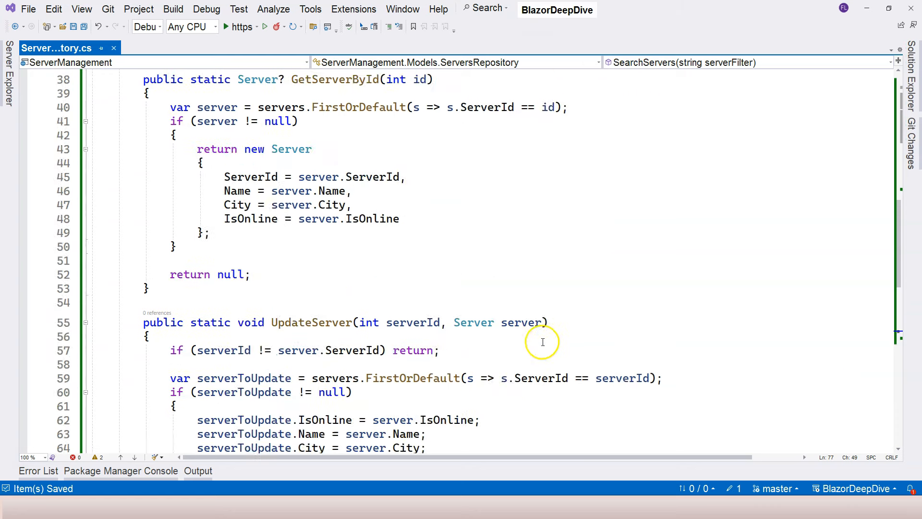
scroll("up", 3)
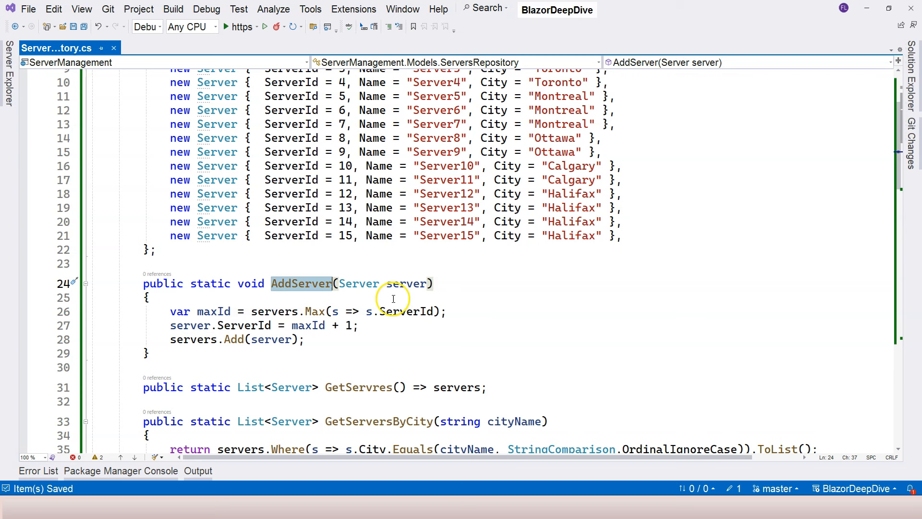
double_click(213, 311)
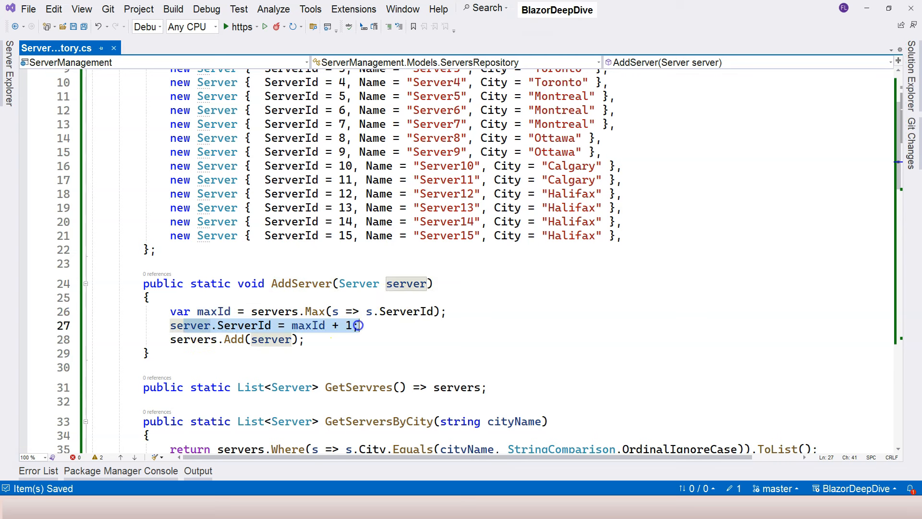
left_click(405, 284)
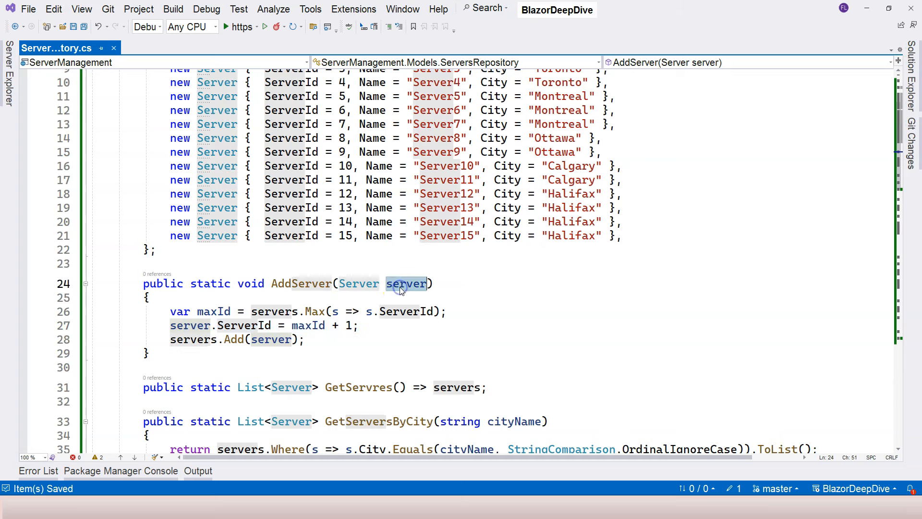
left_click(193, 339)
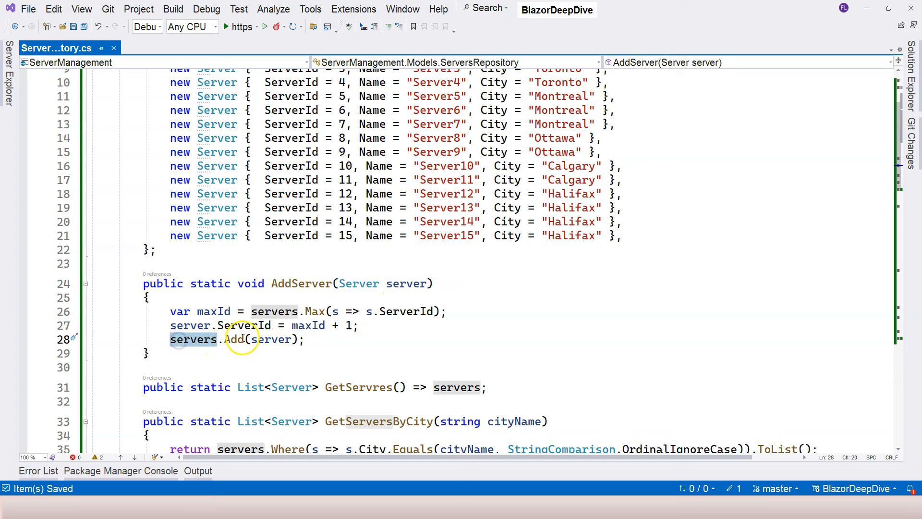
scroll("down", 3)
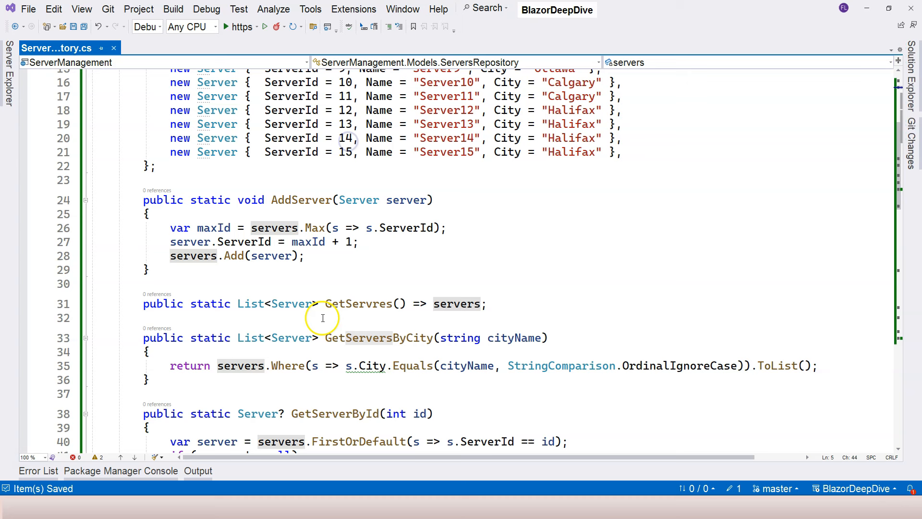
left_click(442, 303)
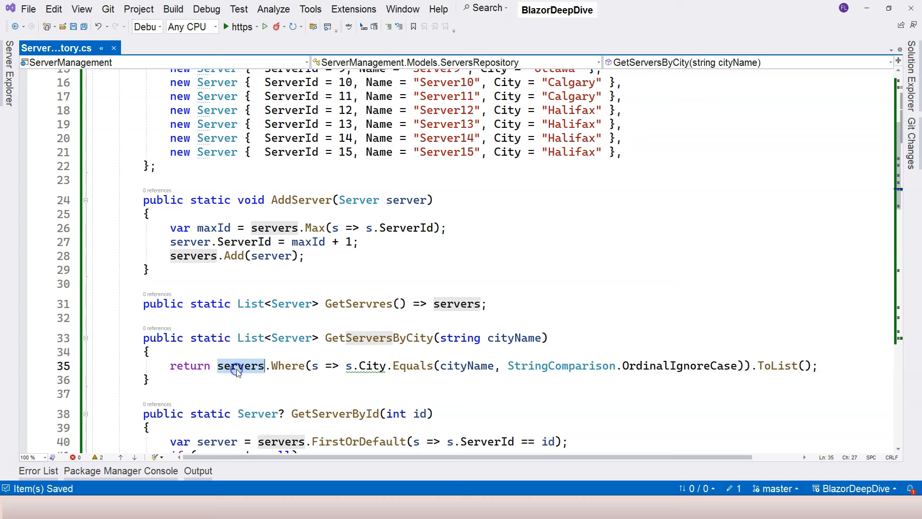
double_click(240, 365)
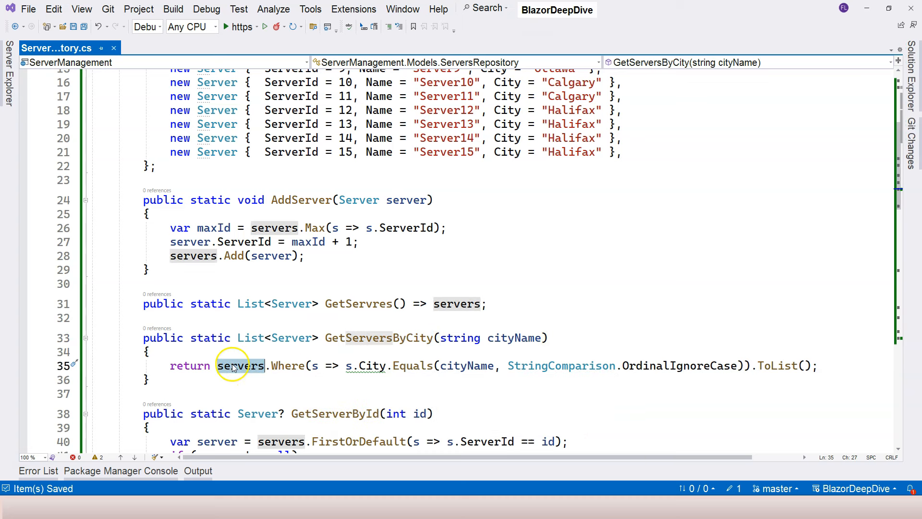
mouse_move(417, 365)
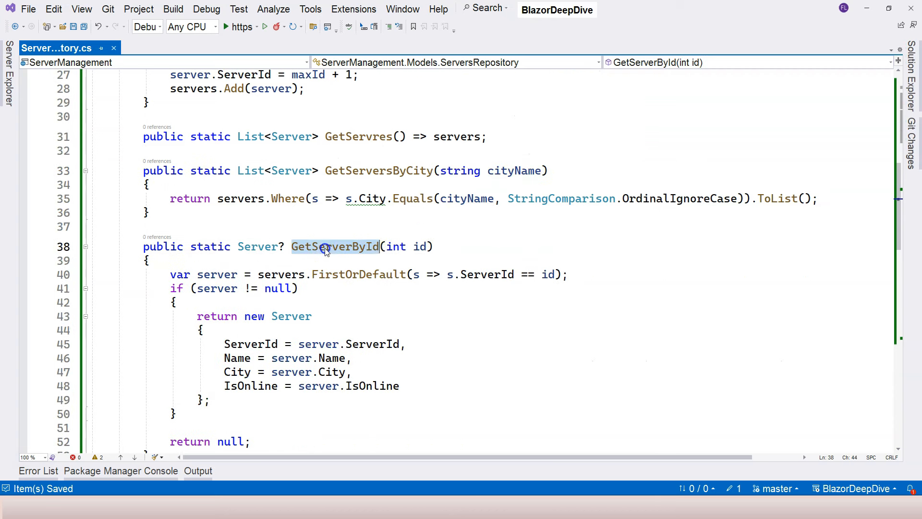
left_click(354, 274)
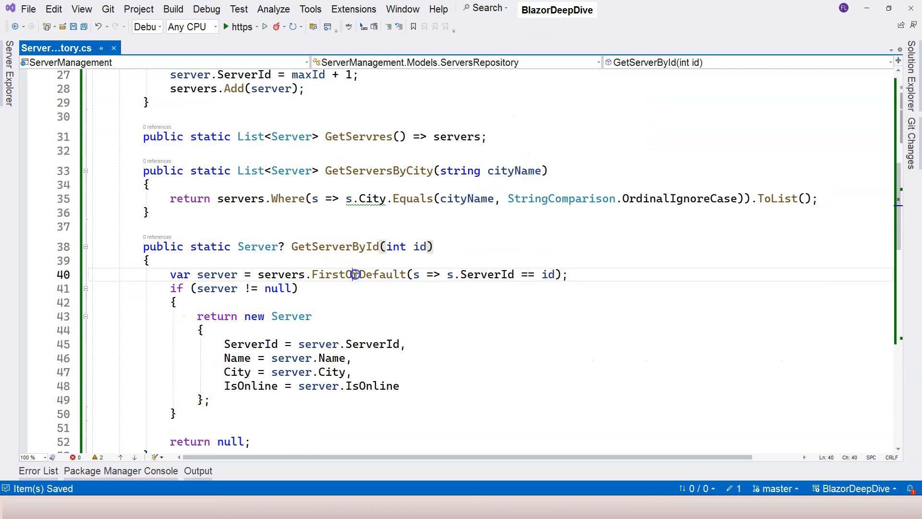
left_click(299, 288)
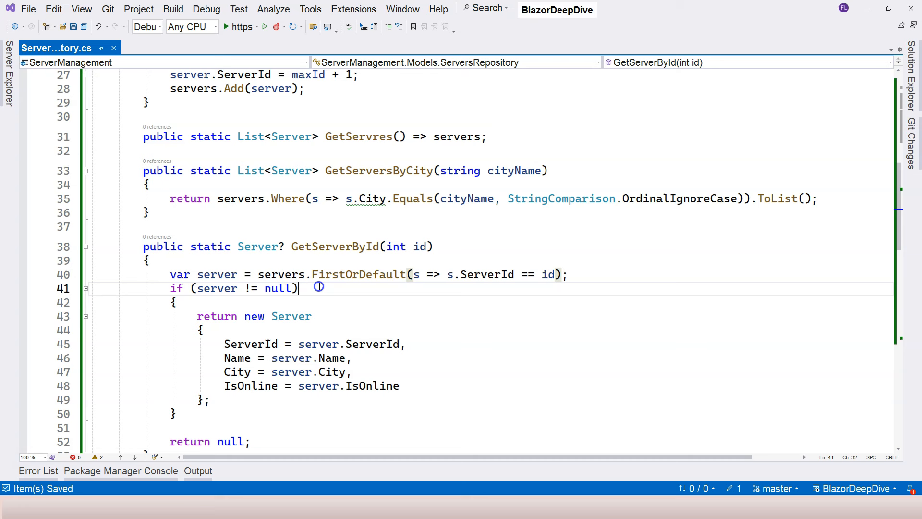
scroll("down", 3)
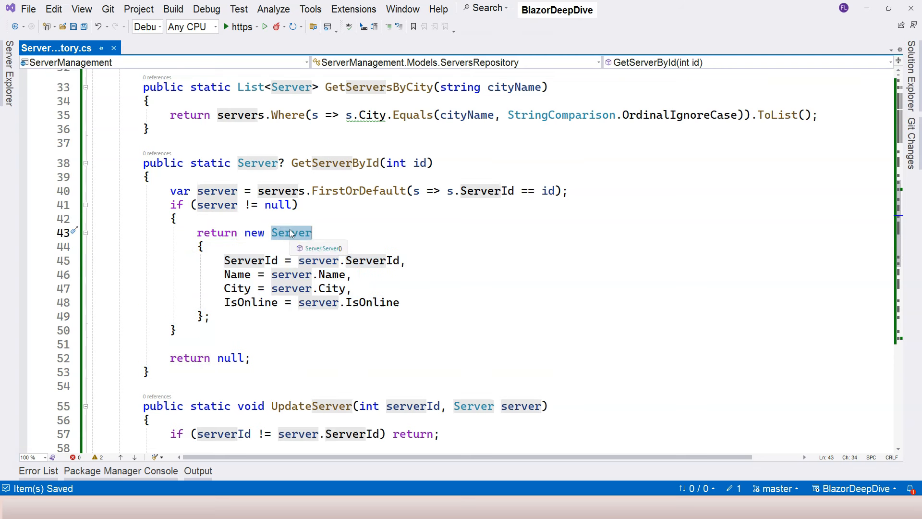
mouse_move(291, 198)
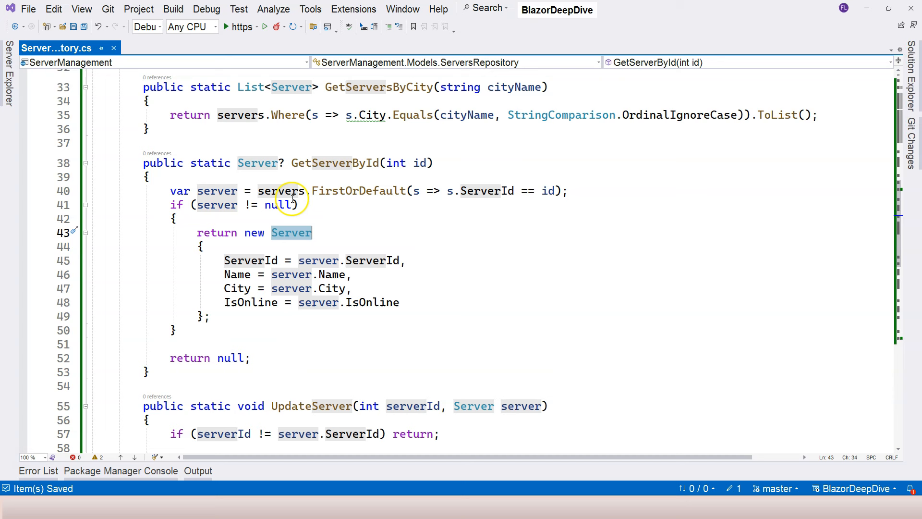
double_click(216, 190)
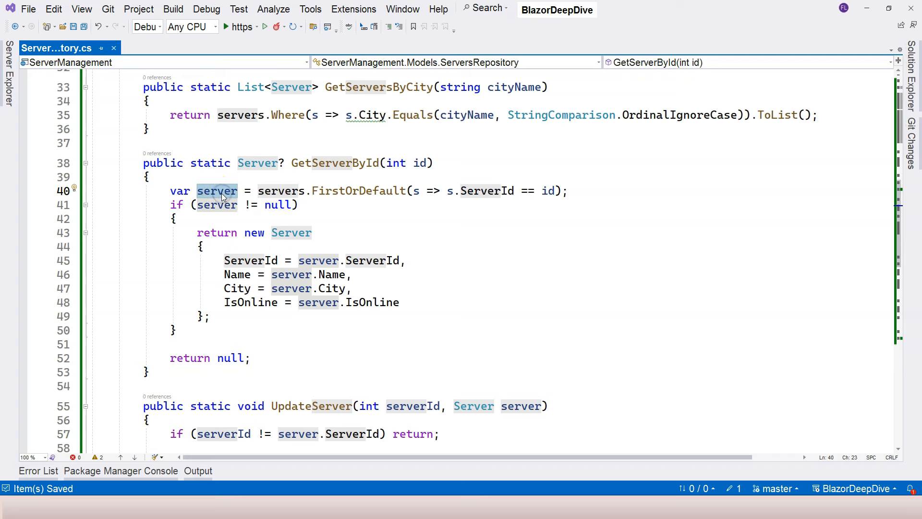
scroll("up", 3)
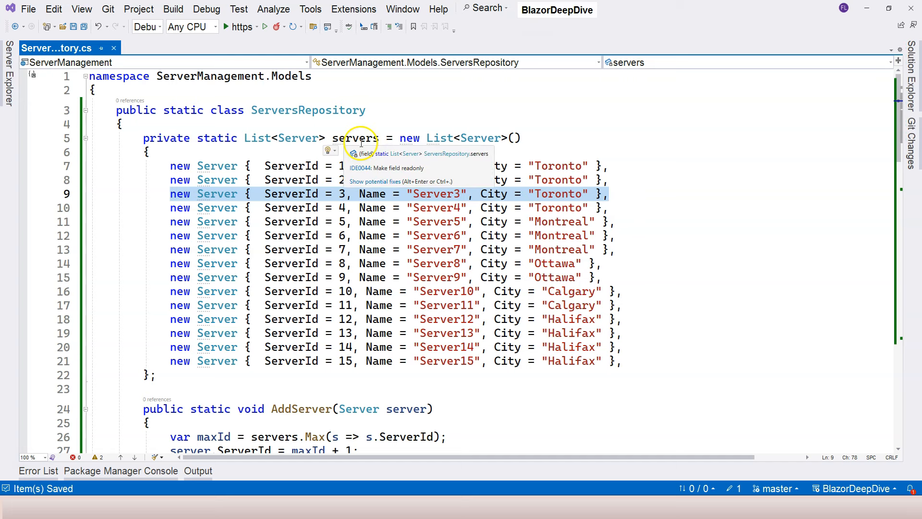
scroll("down", 3)
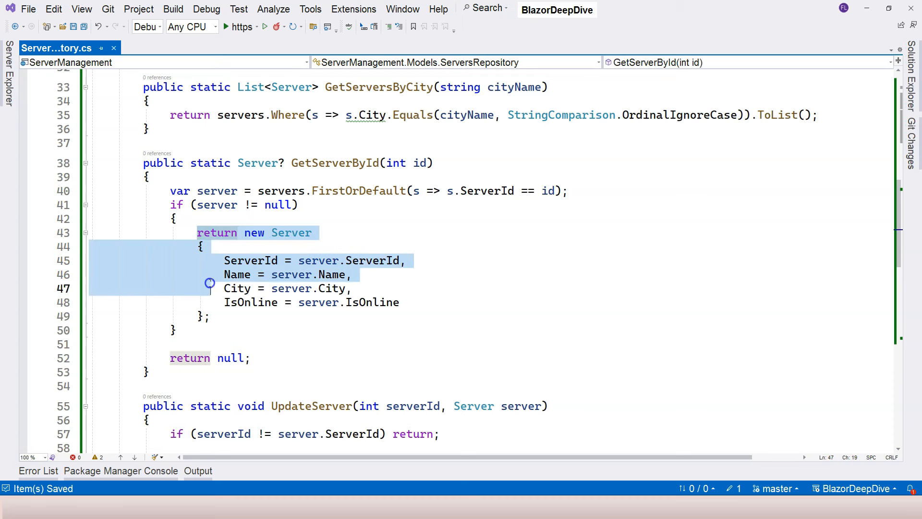
left_click(344, 274)
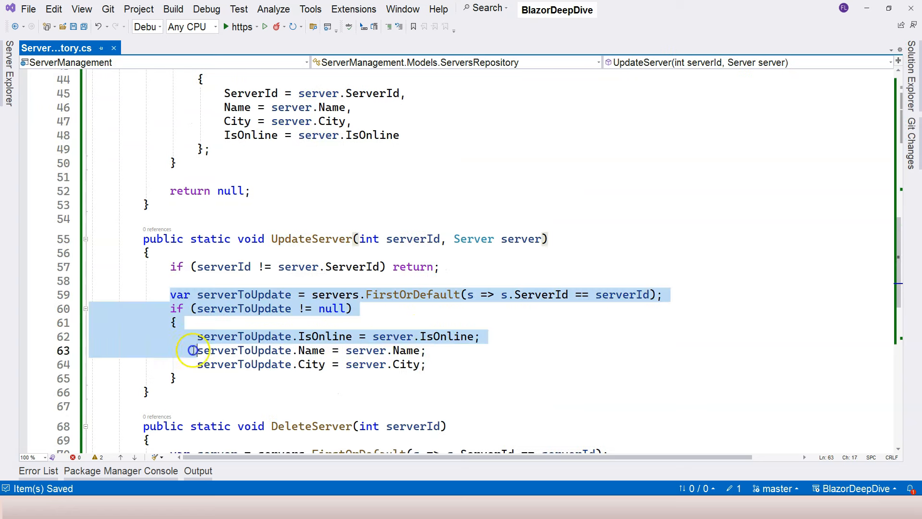
scroll("down", 3)
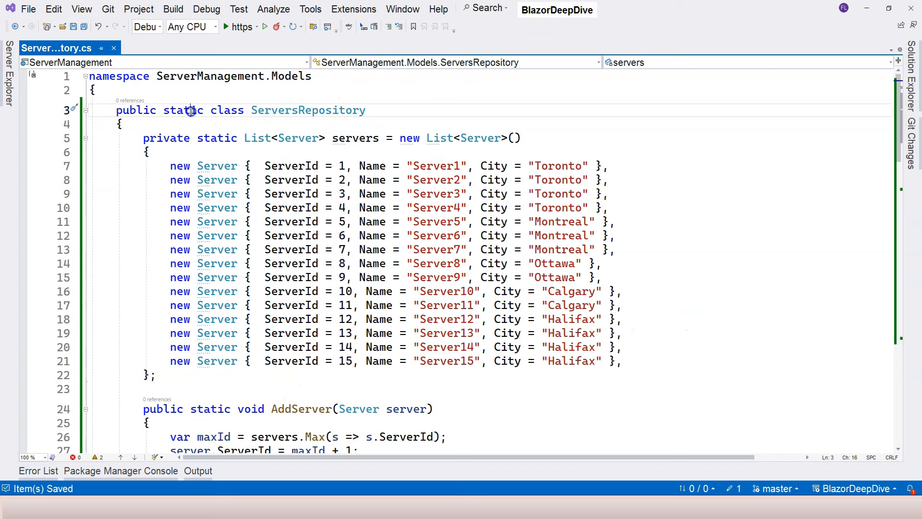
double_click(355, 137)
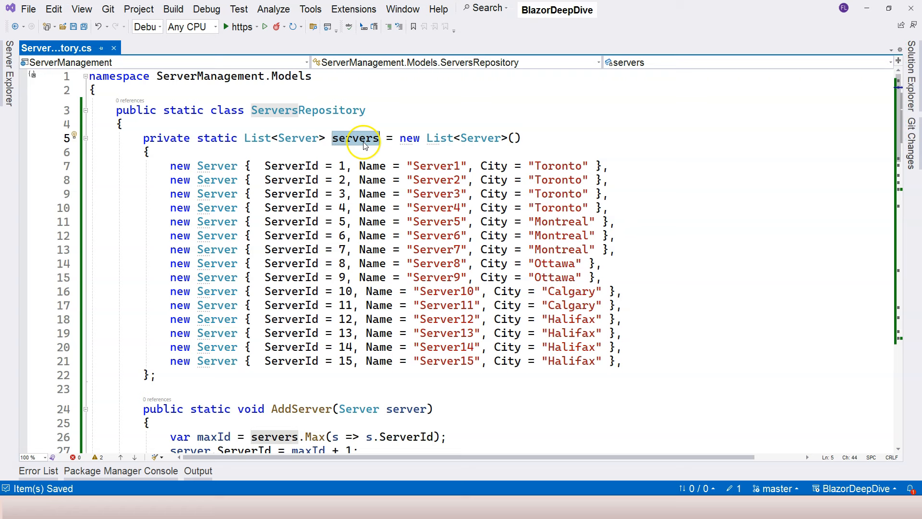
mouse_move(309, 110)
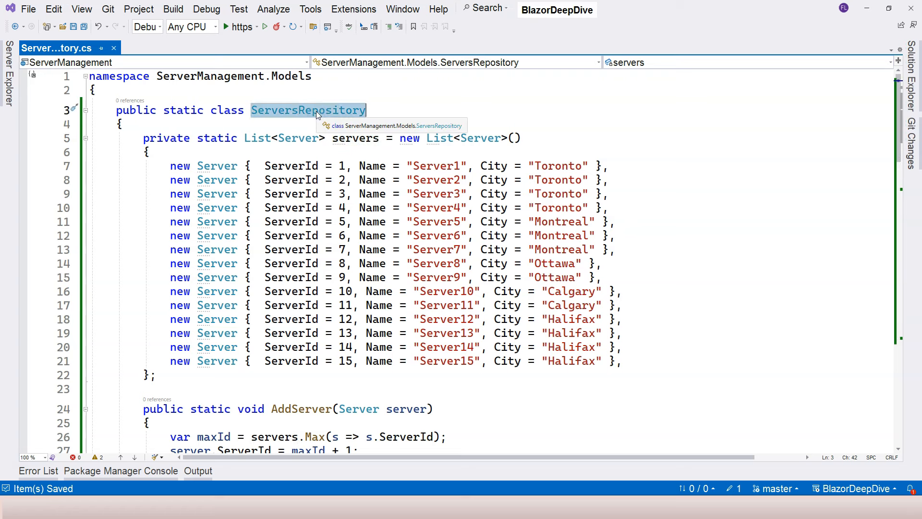
mouse_move(136, 149)
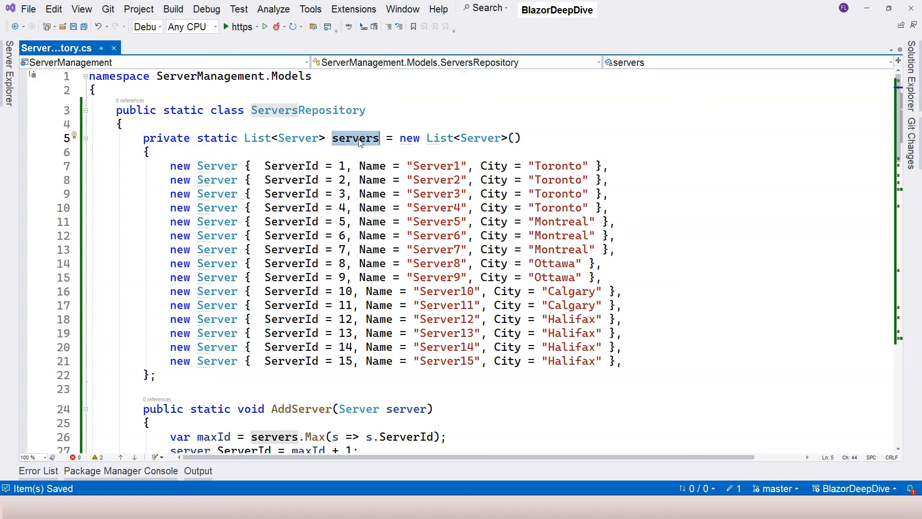
mouse_move(354, 148)
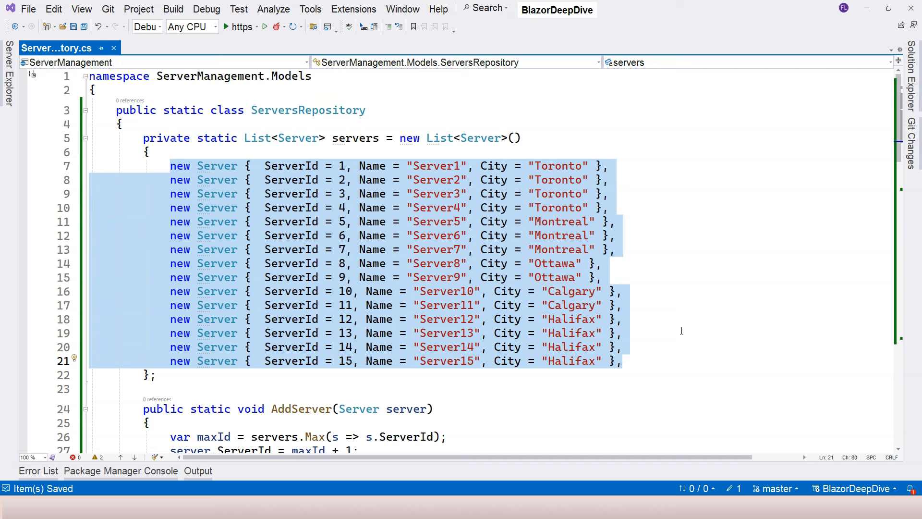
left_click(199, 375)
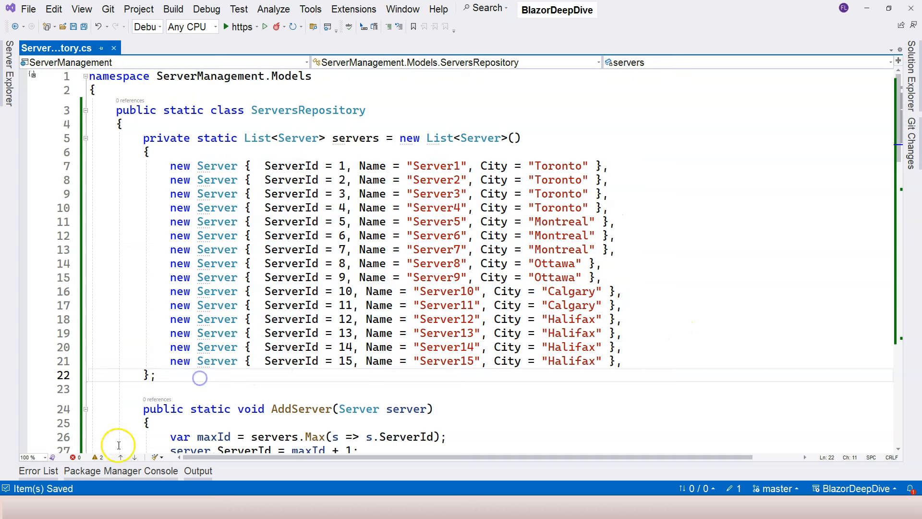